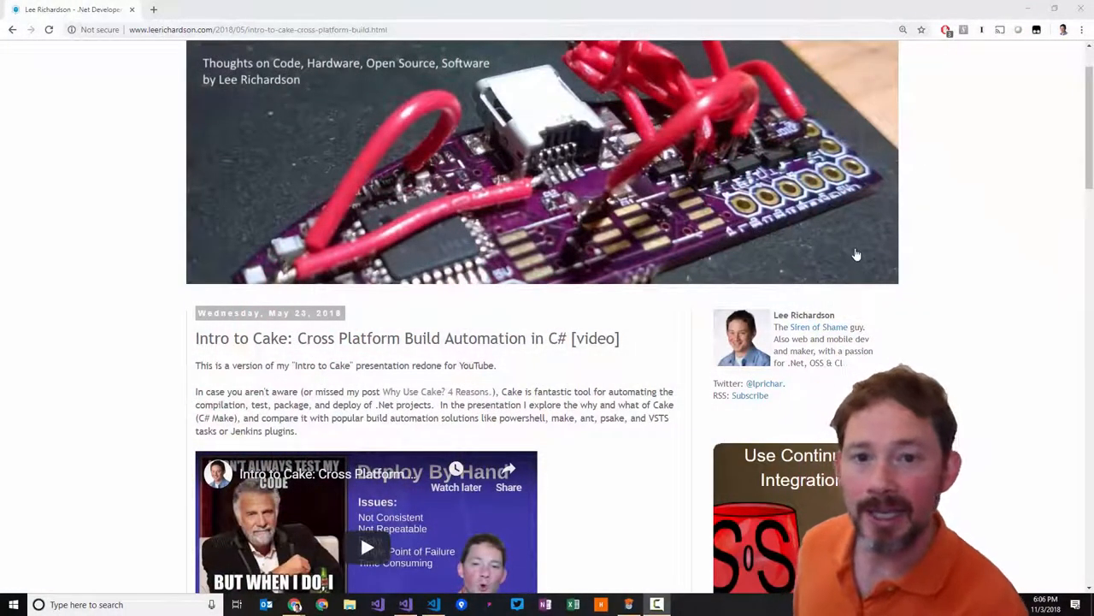
# Skim the Intro to Cake blog post in Chrome, then switch to the project in Visual Studio Code
pyautogui.scroll(-3)
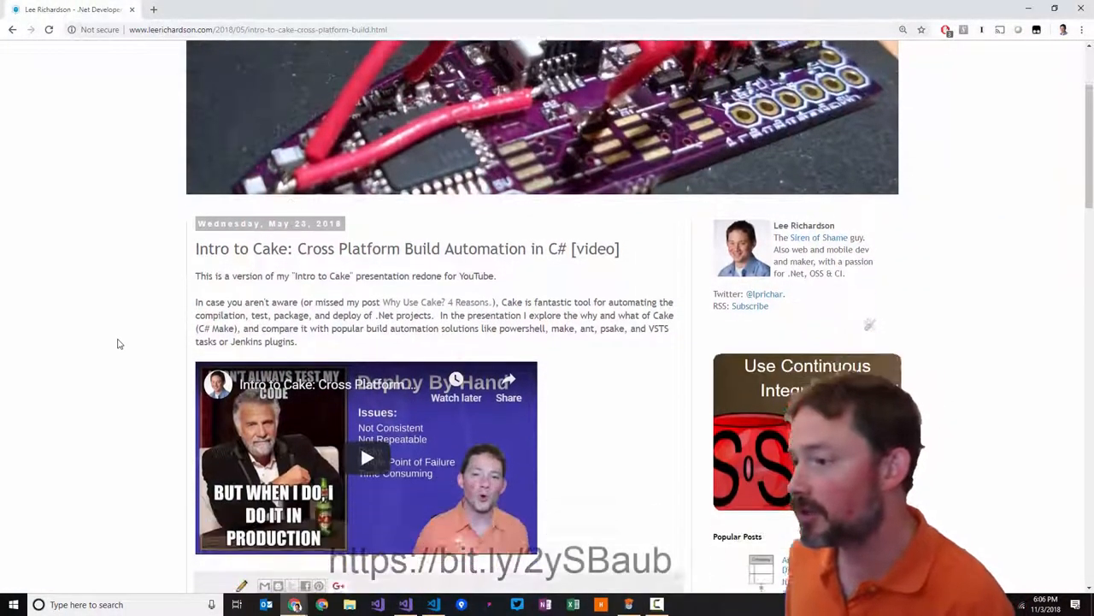
pyautogui.scroll(-3)
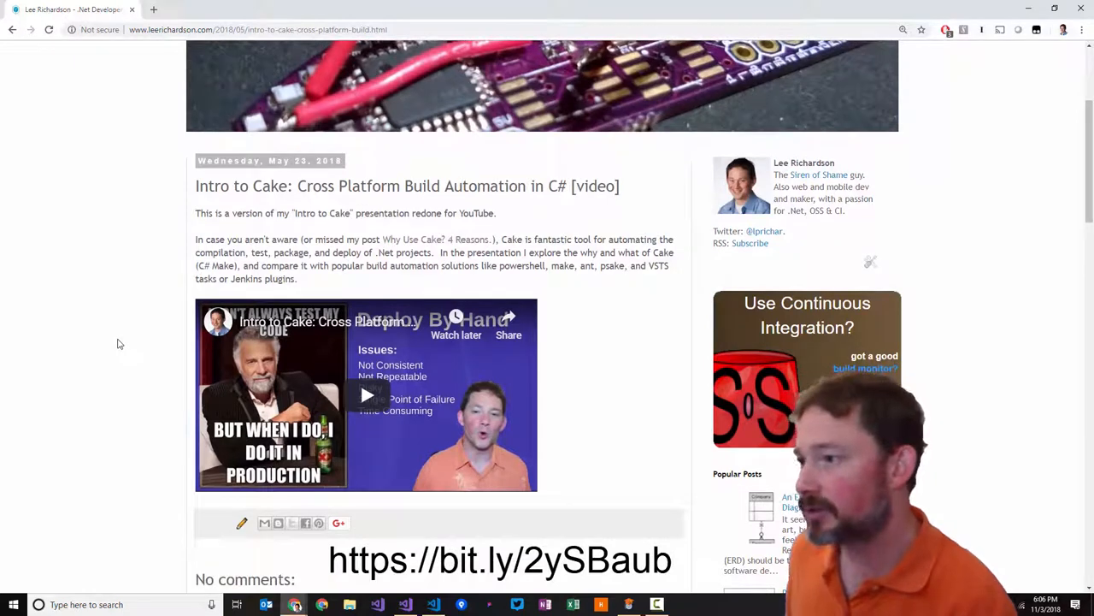
pyautogui.scroll(3)
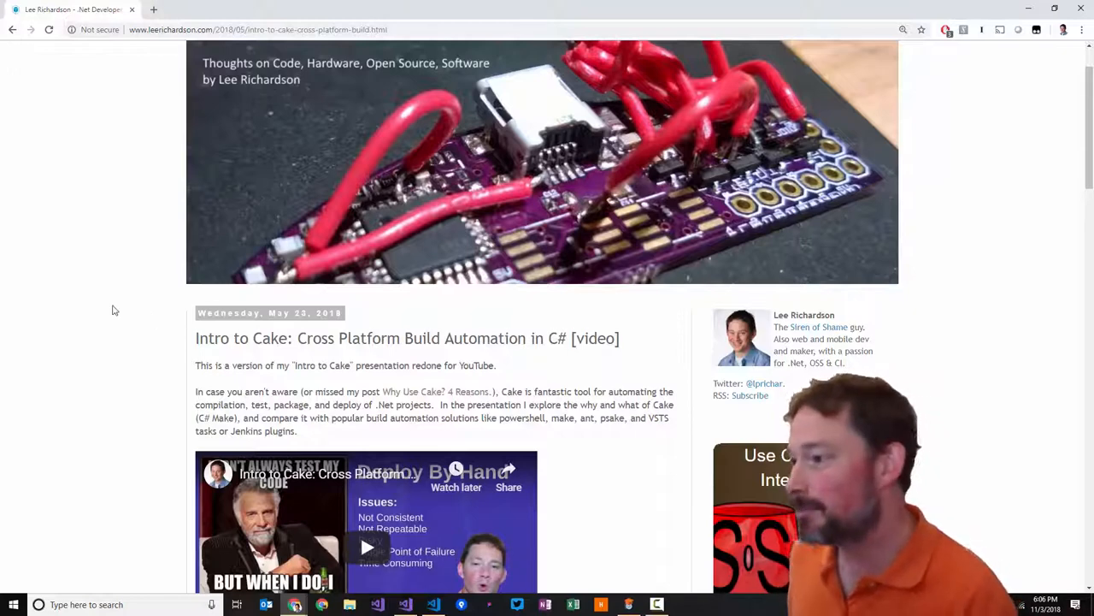
pyautogui.press('alt+tab')
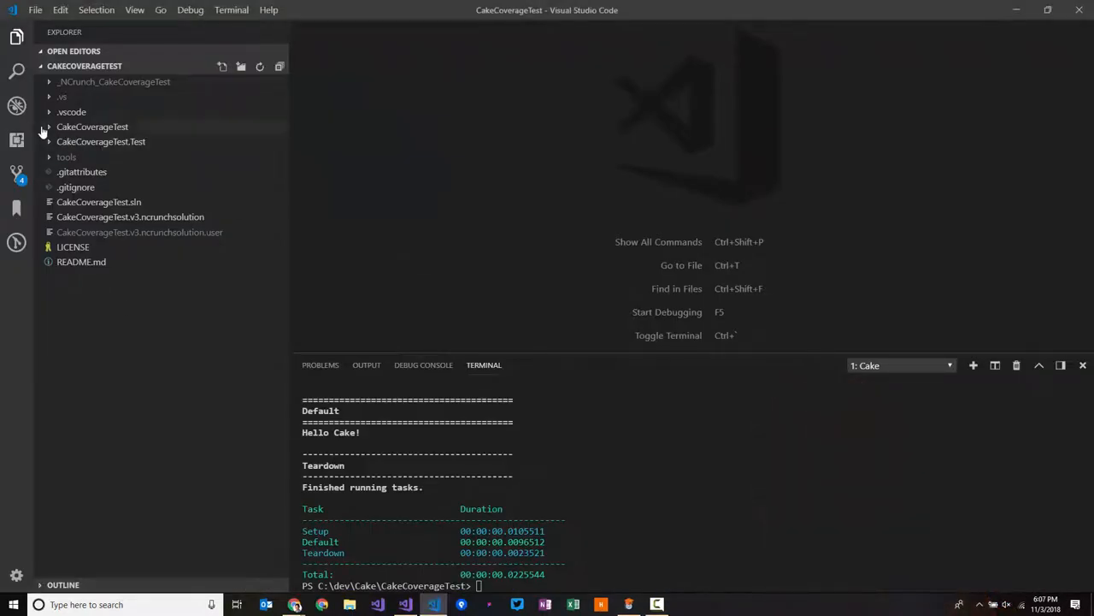
# Expand CakeCoverageTest and review the greeting code in Program.cs and Greeter.cs
pyautogui.click(93, 127)
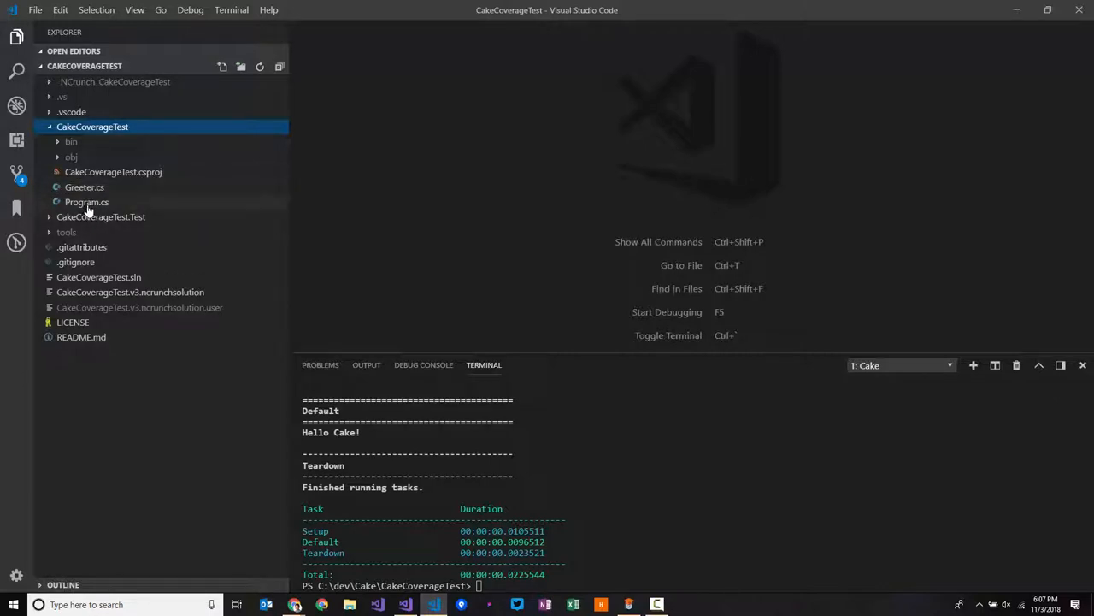
pyautogui.doubleClick(85, 202)
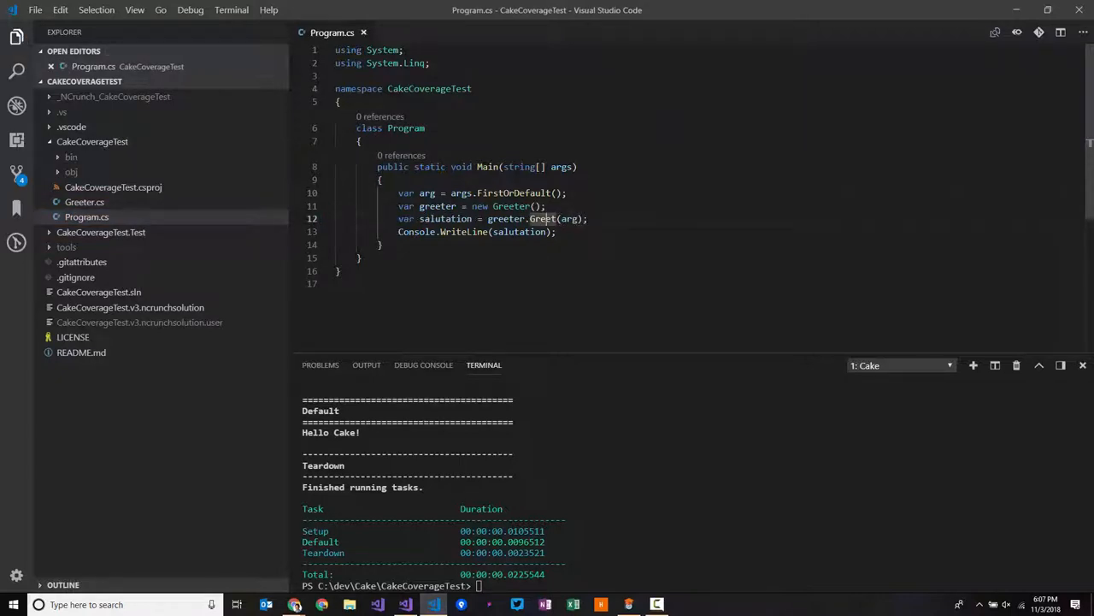
pyautogui.click(84, 202)
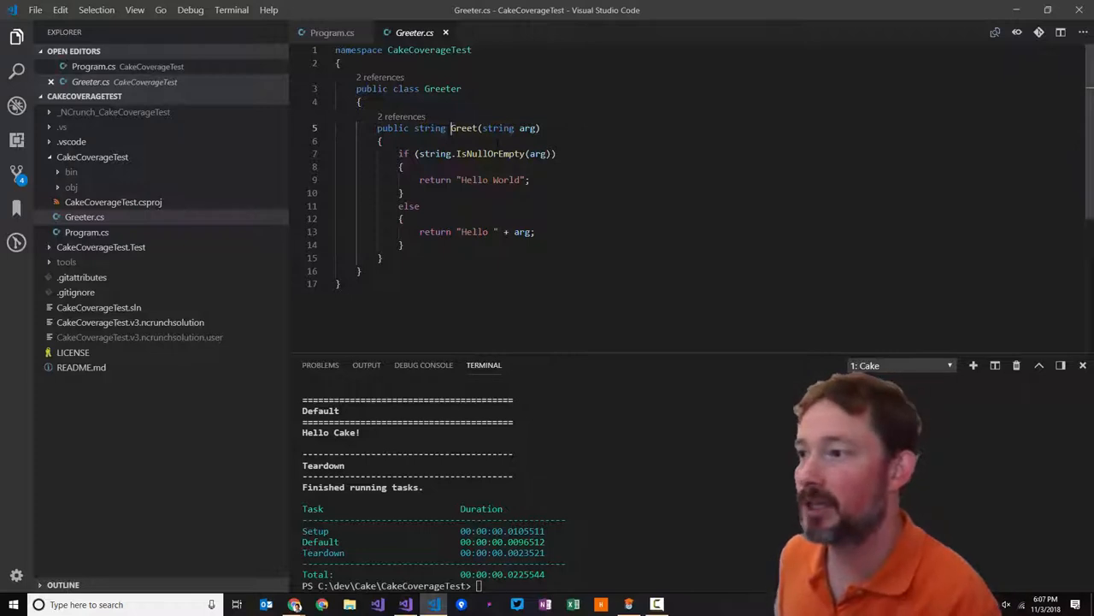
pyautogui.moveTo(397, 154); pyautogui.dragTo(404, 246)
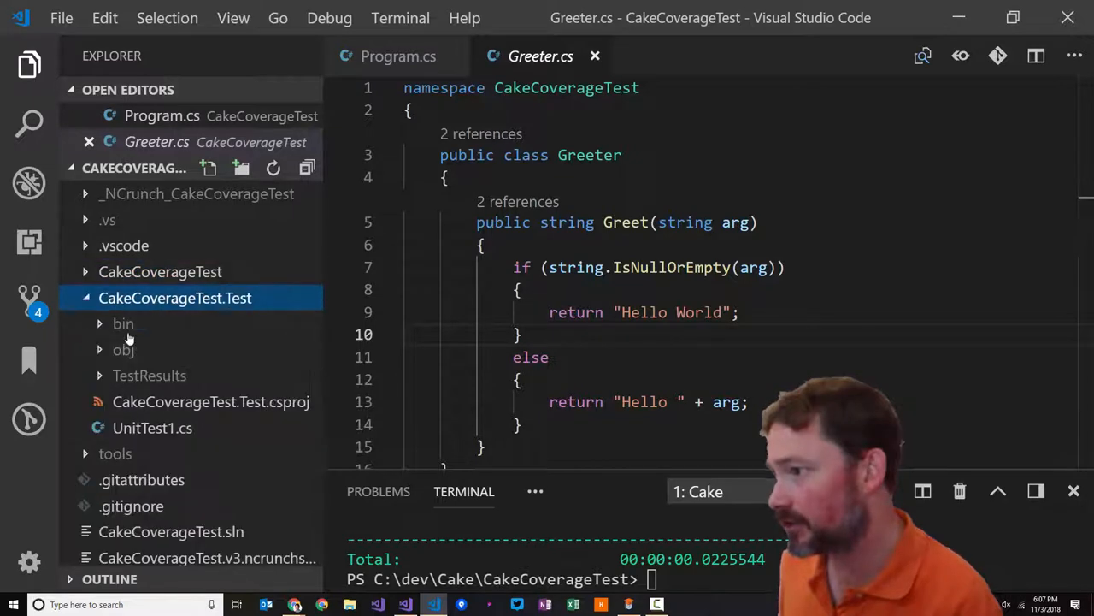
pyautogui.moveTo(128, 297)
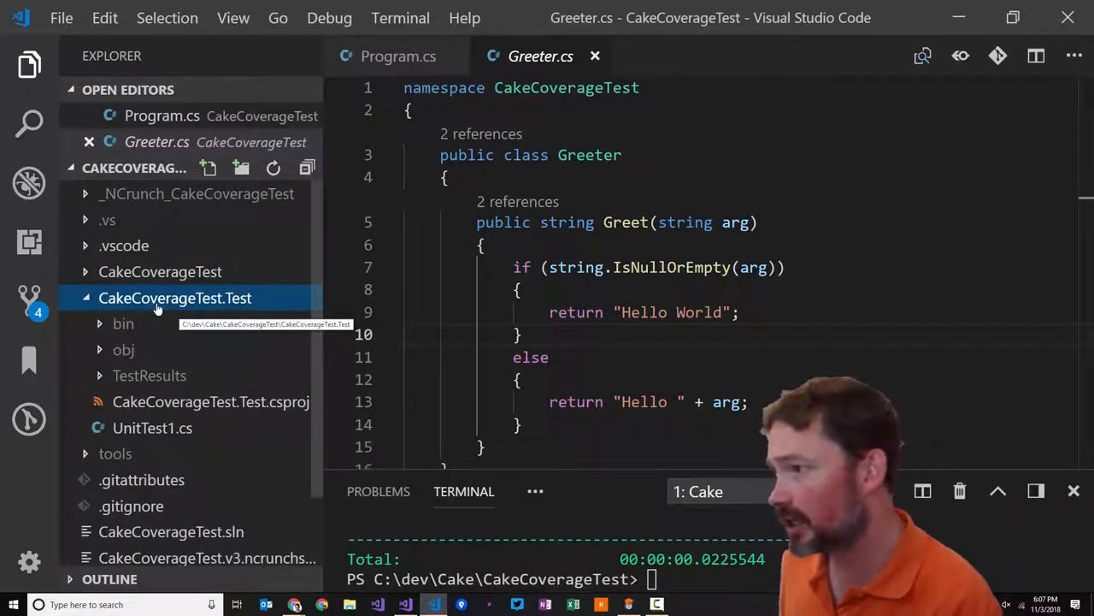
pyautogui.moveTo(144, 350)
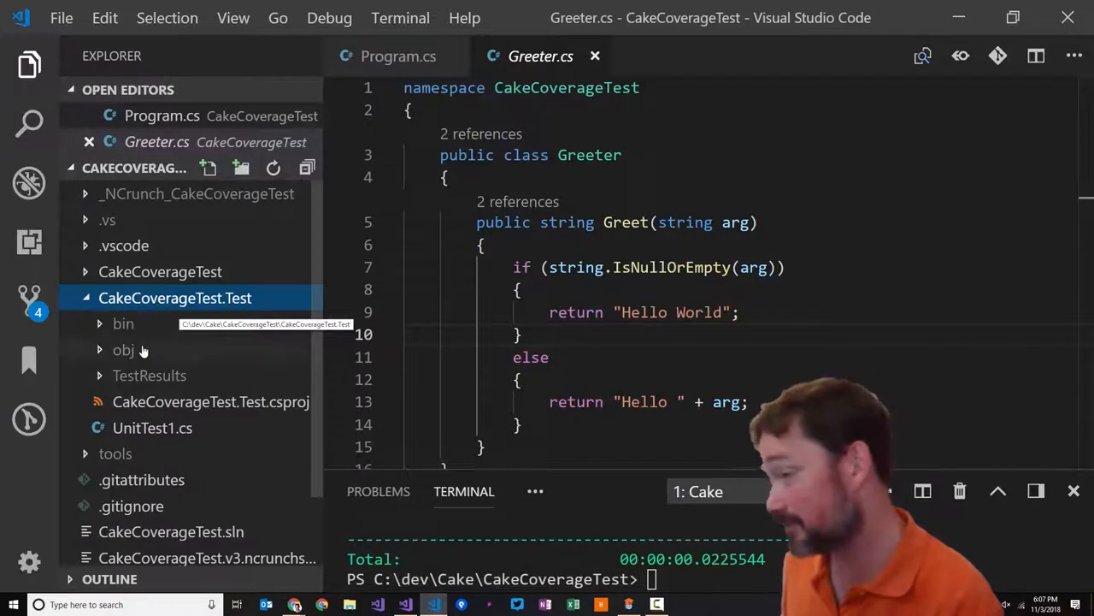
# Review UnitTest1.cs, the test asserting Greet("Bob") returns "Hello Bob"
pyautogui.click(152, 428)
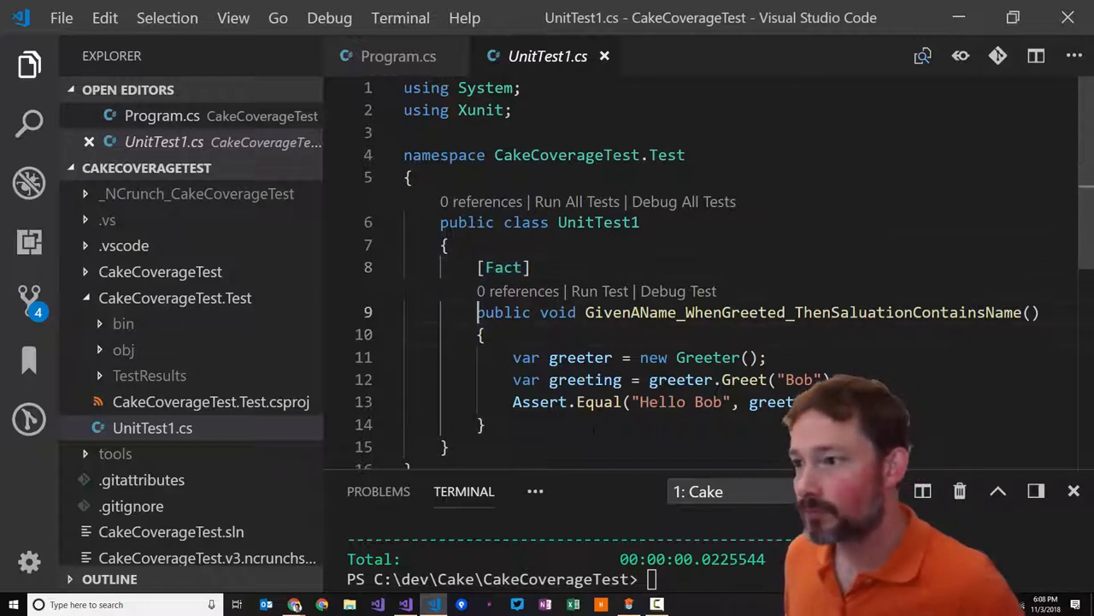
pyautogui.scroll(-3)
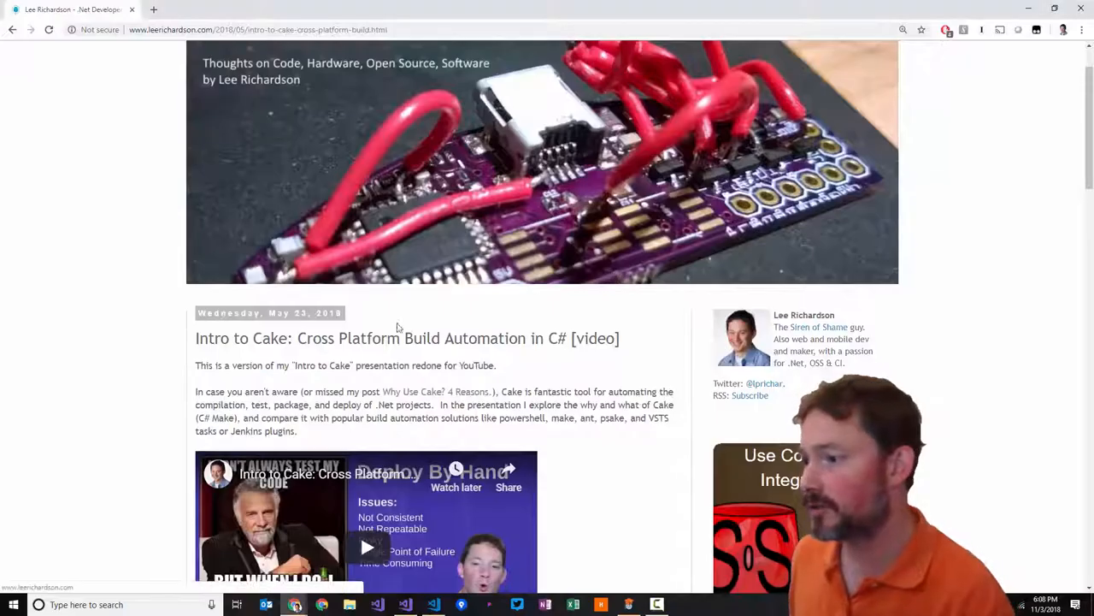
pyautogui.scroll(-3)
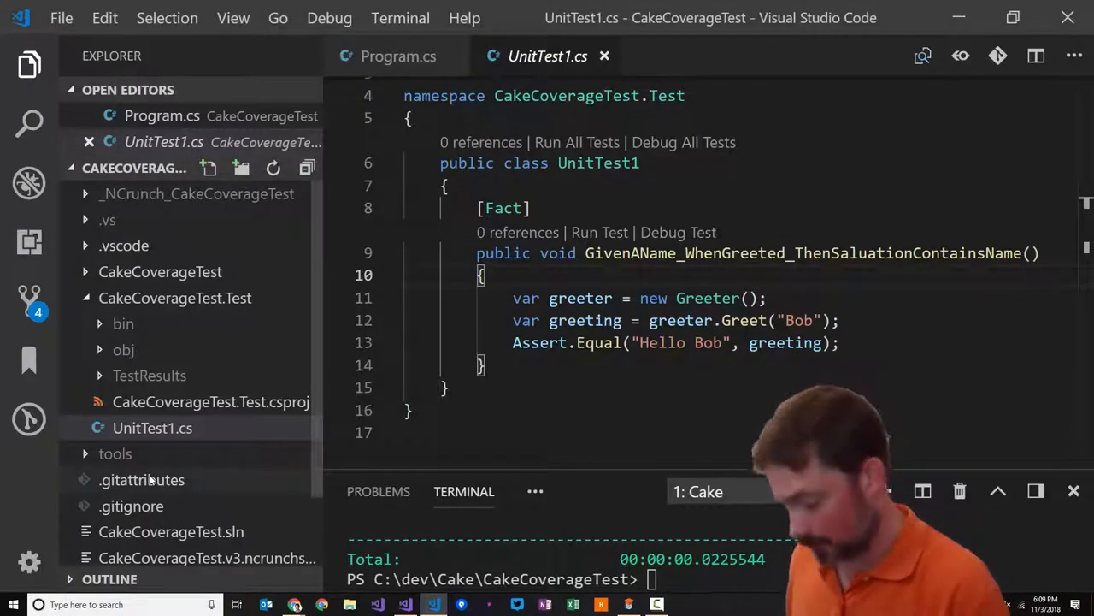
# Run the Cake build.cake install command from the palette and agree to install the bootstrappers
pyautogui.press('Ctrl+P')
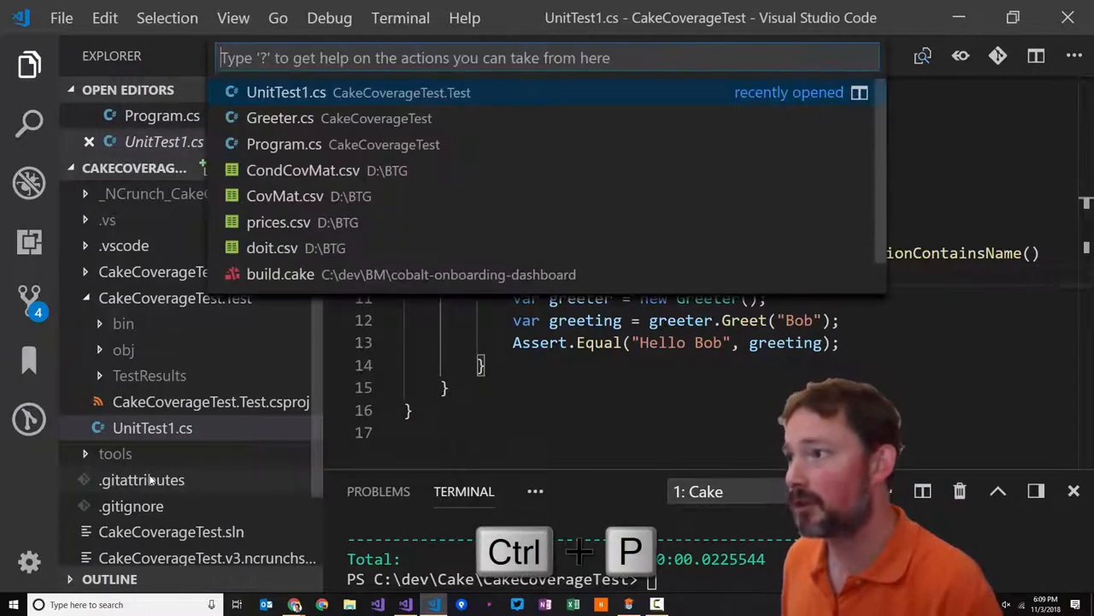
pyautogui.write('>')
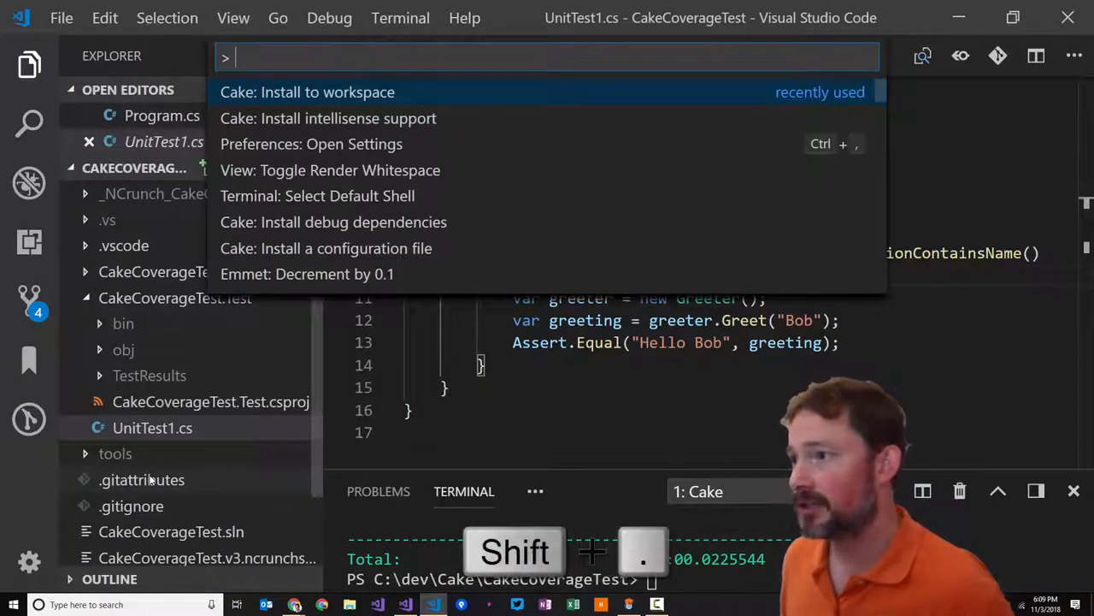
pyautogui.write('build.cake')
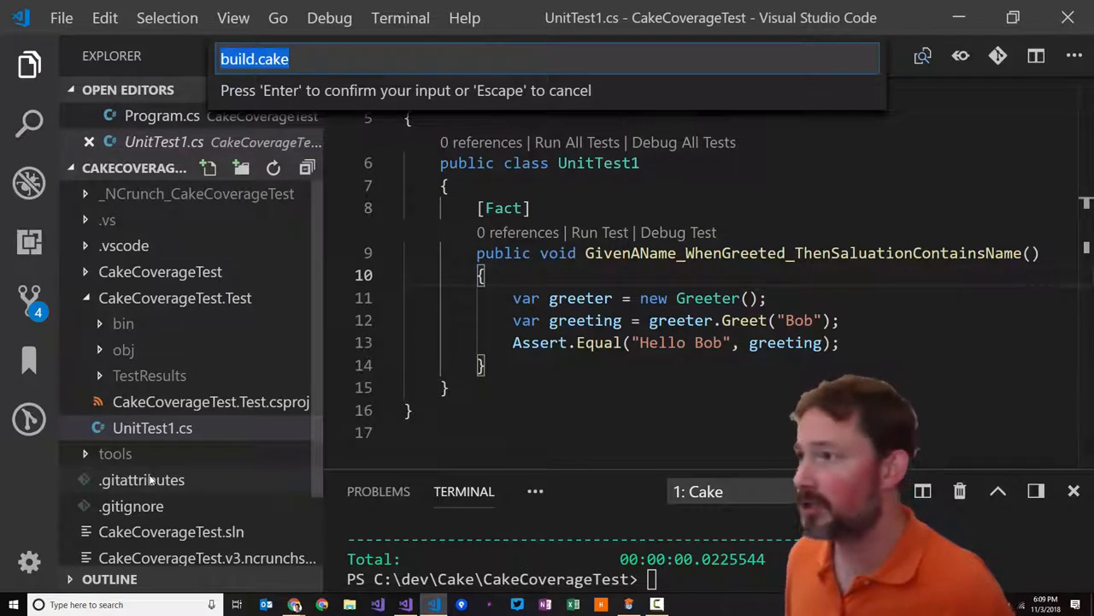
pyautogui.press('Enter')
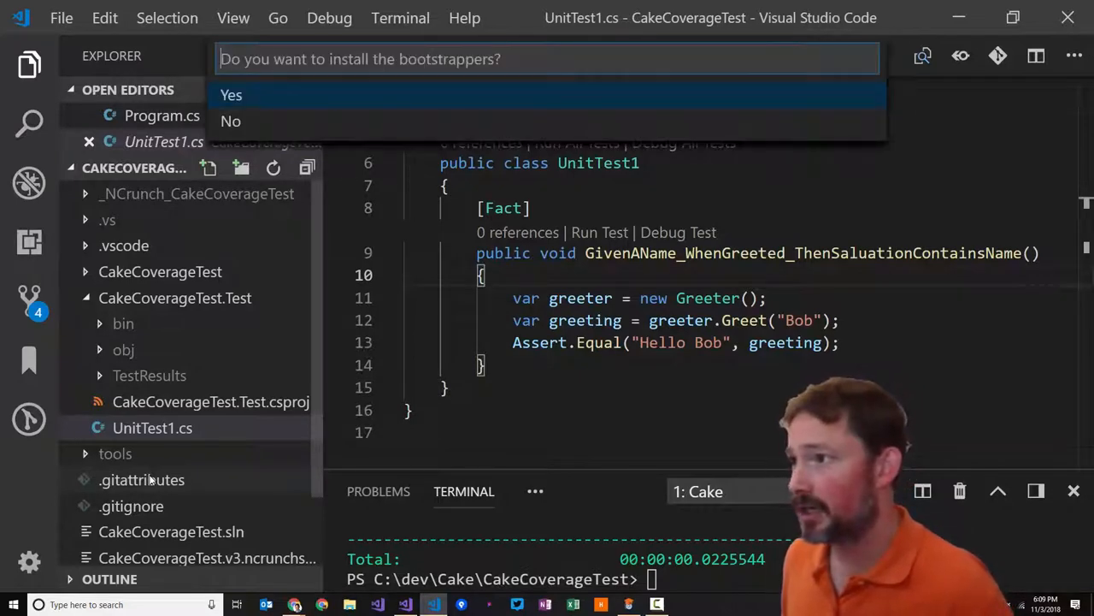
pyautogui.click(231, 96)
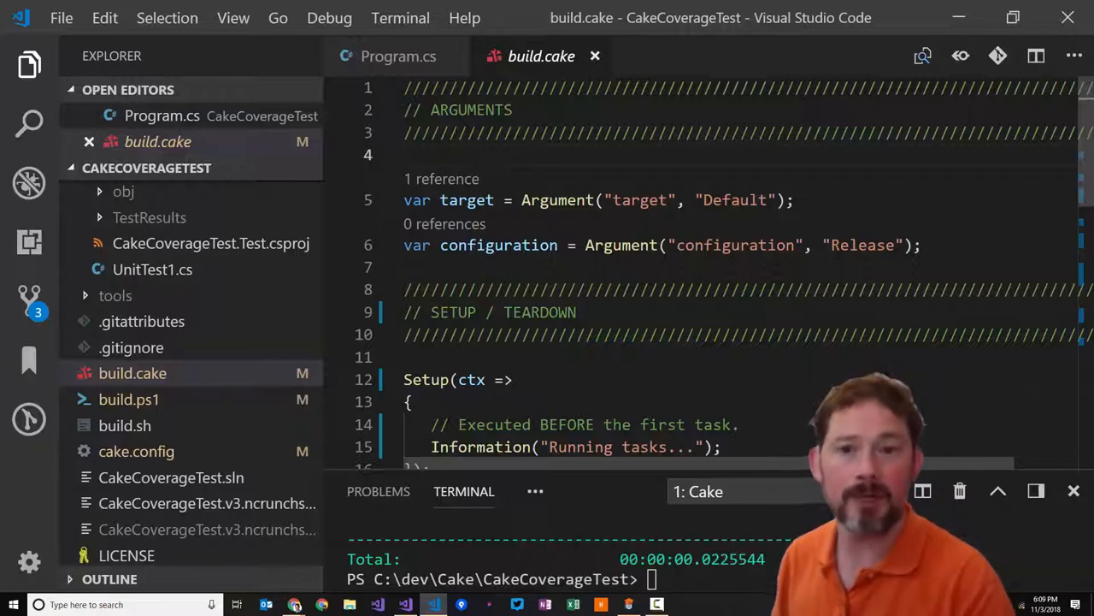
# Look through build.cake's arguments, Default task and setup/teardown sections to be removed
pyautogui.scroll(-3)
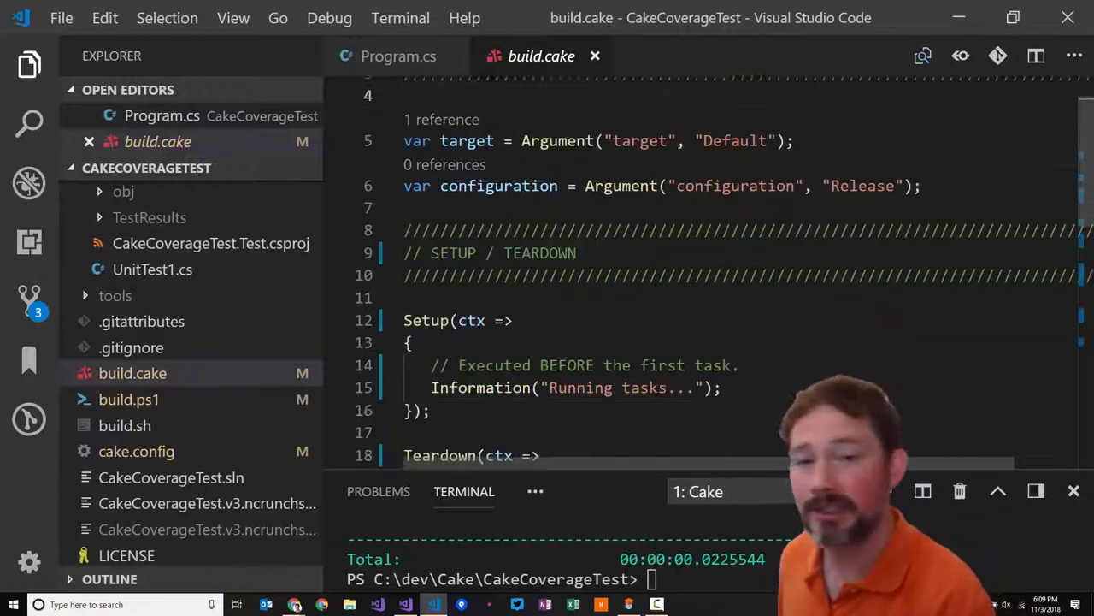
pyautogui.scroll(-3)
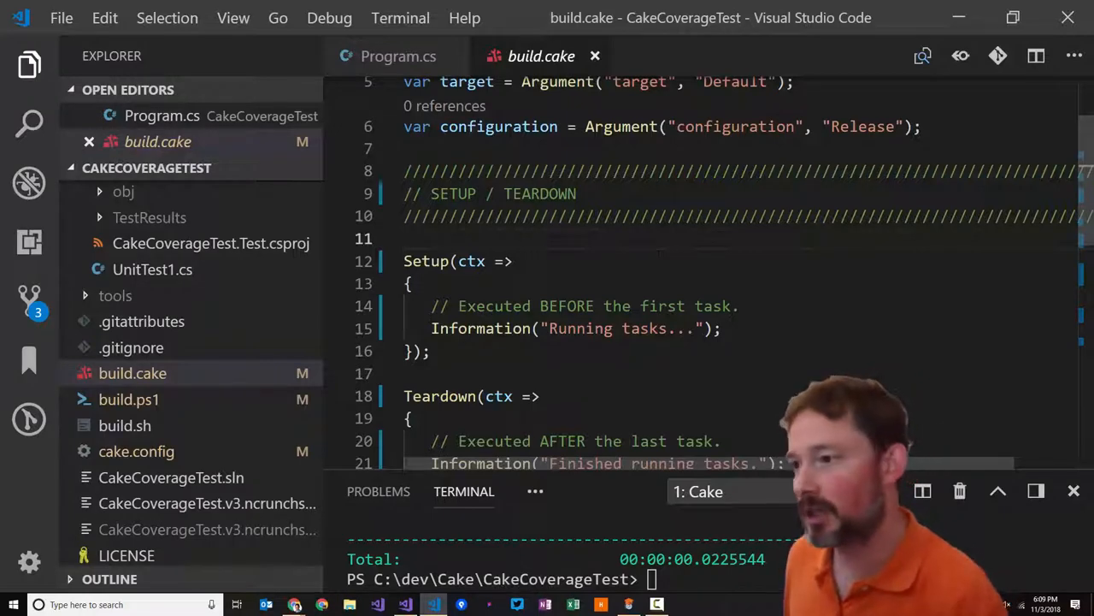
pyautogui.scroll(-3)
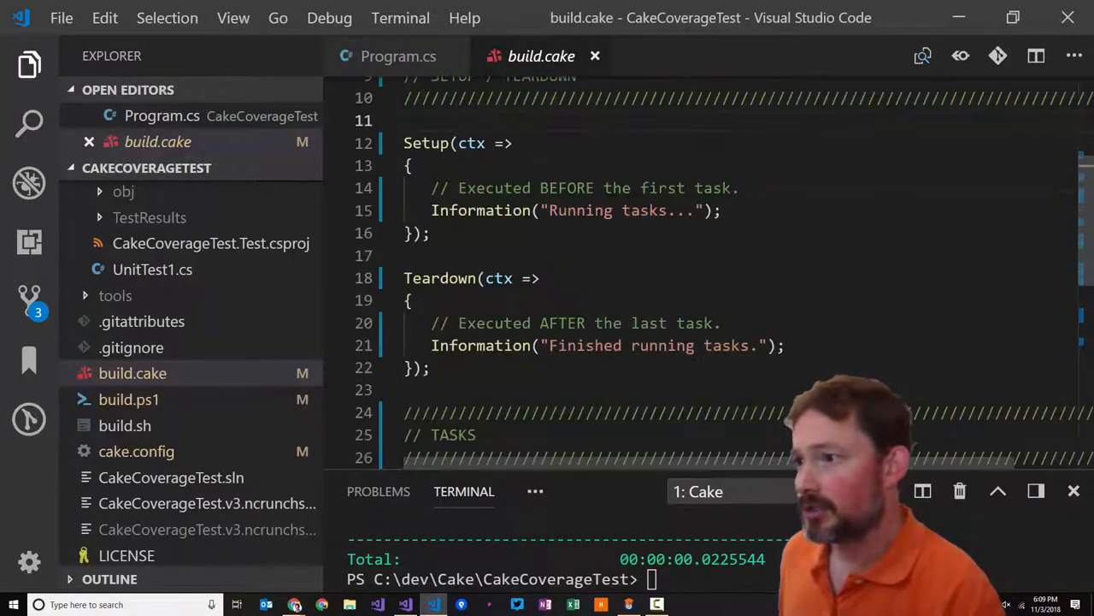
pyautogui.scroll(3)
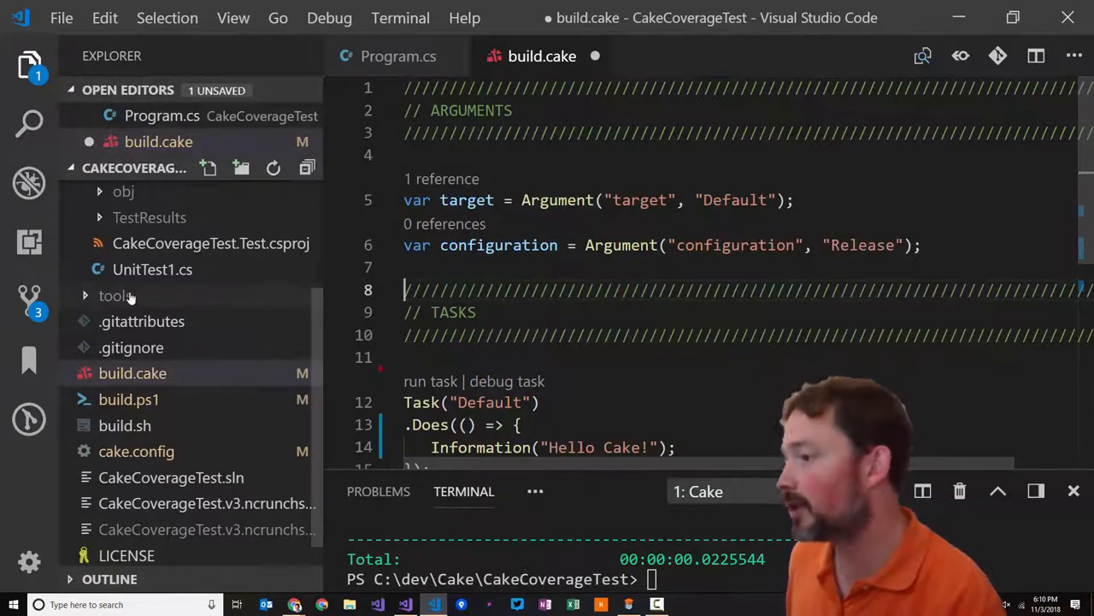
pyautogui.moveTo(27, 299)
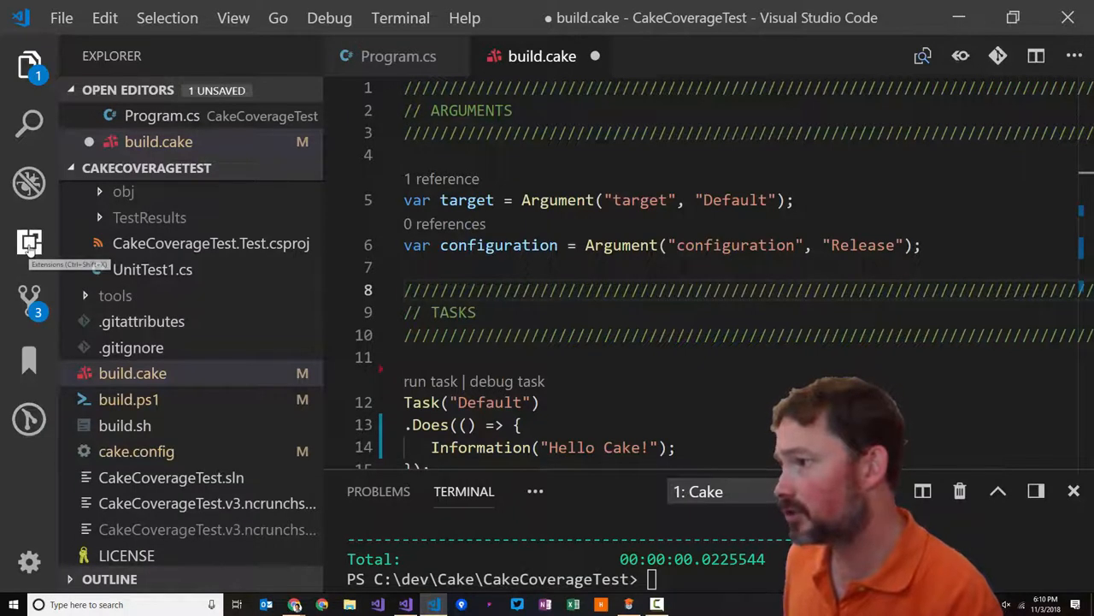
# Check the Cake build script extension in the installed extensions list, then return to build.cake
pyautogui.click(28, 243)
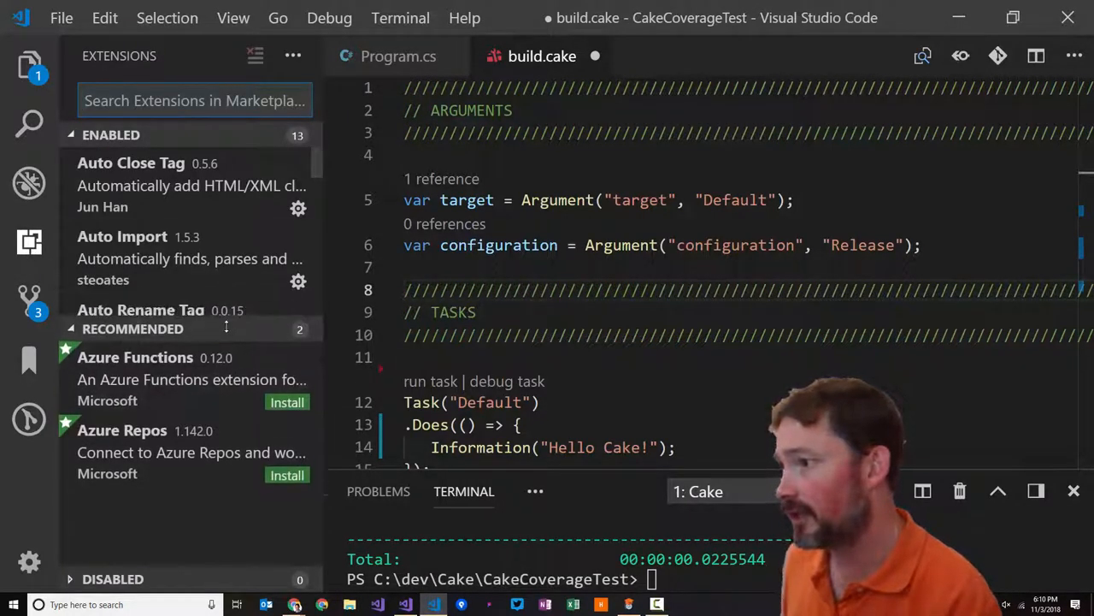
pyautogui.scroll(-3)
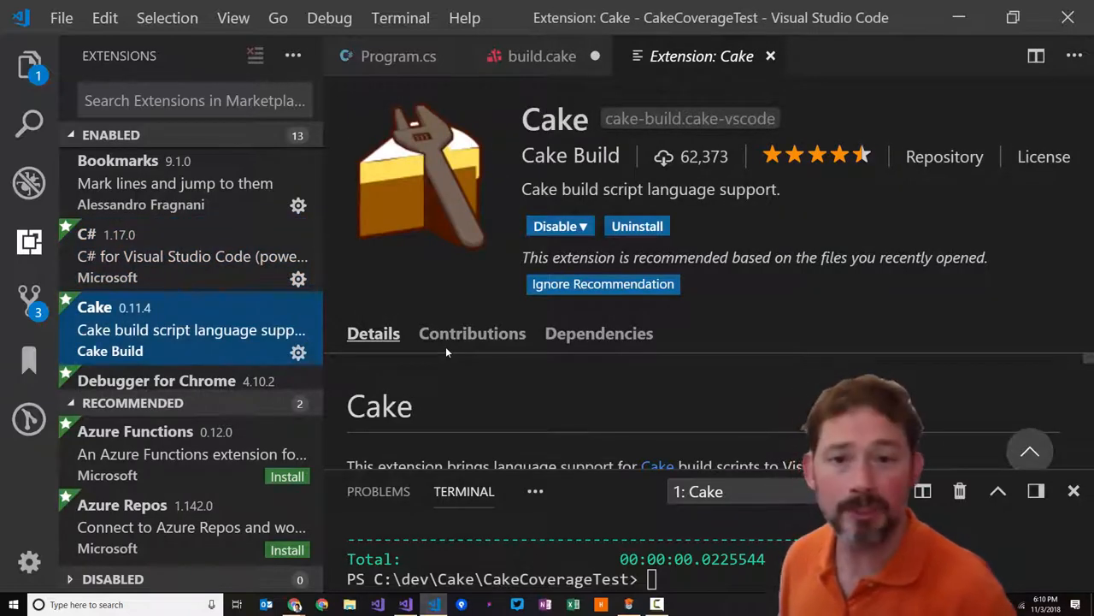
pyautogui.click(544, 55)
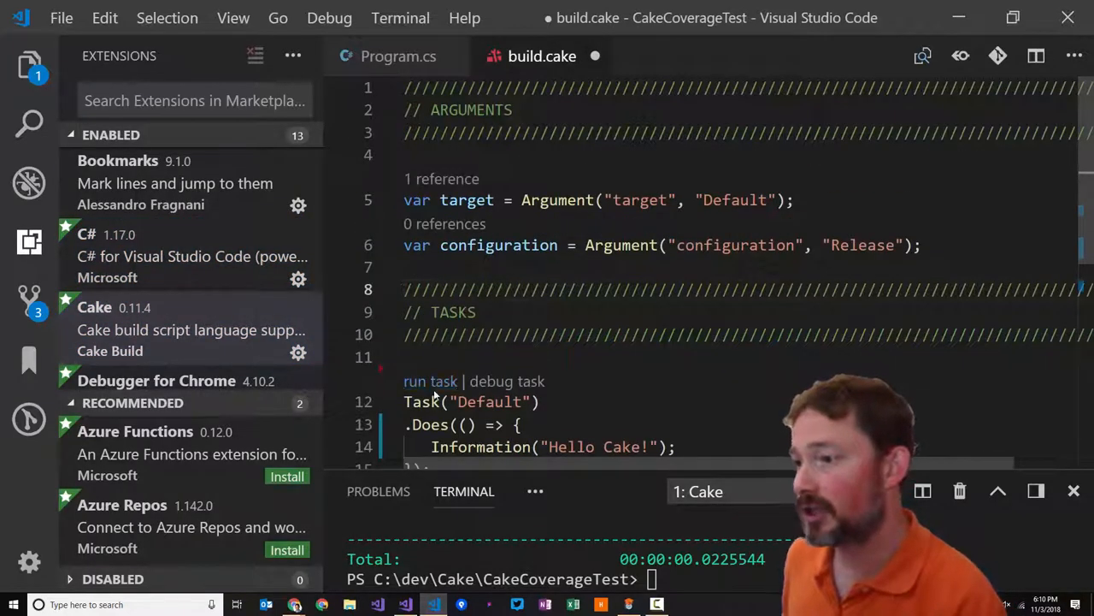
pyautogui.moveTo(431, 381)
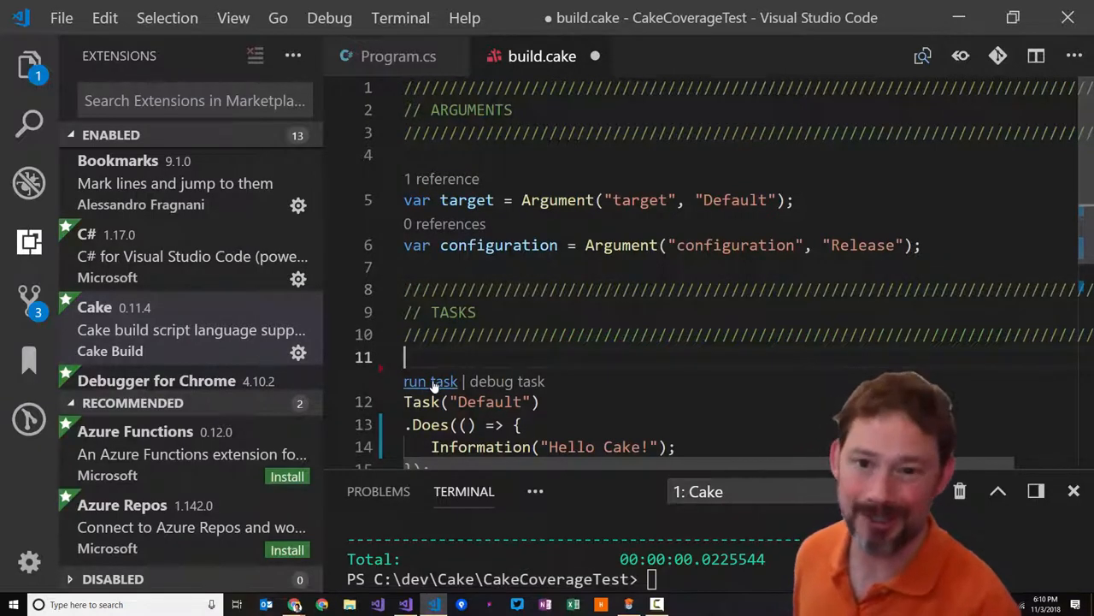
pyautogui.scroll(-3)
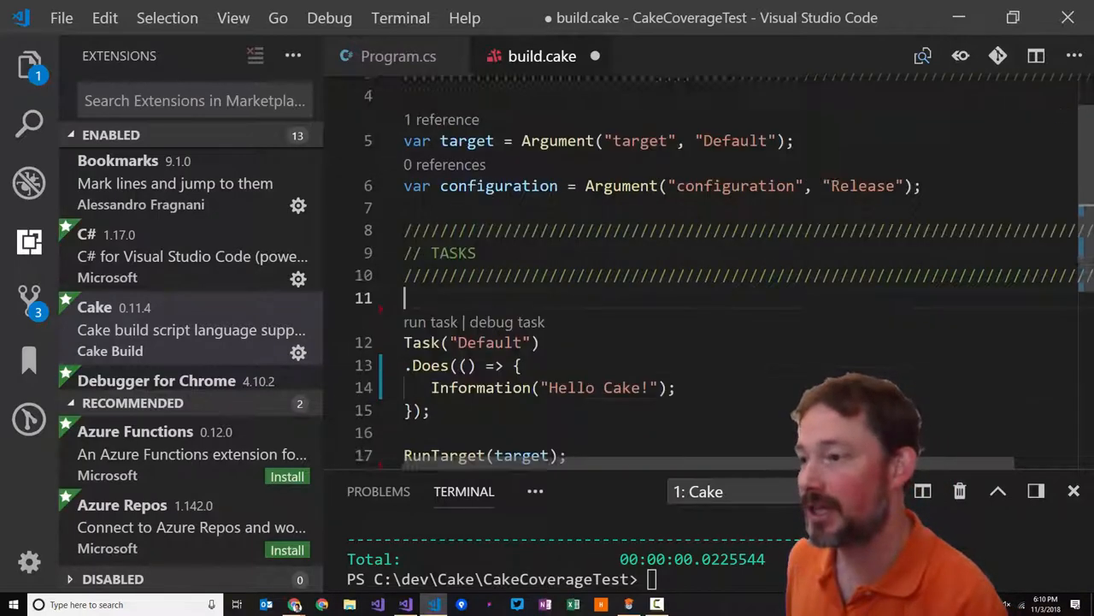
pyautogui.scroll(-3)
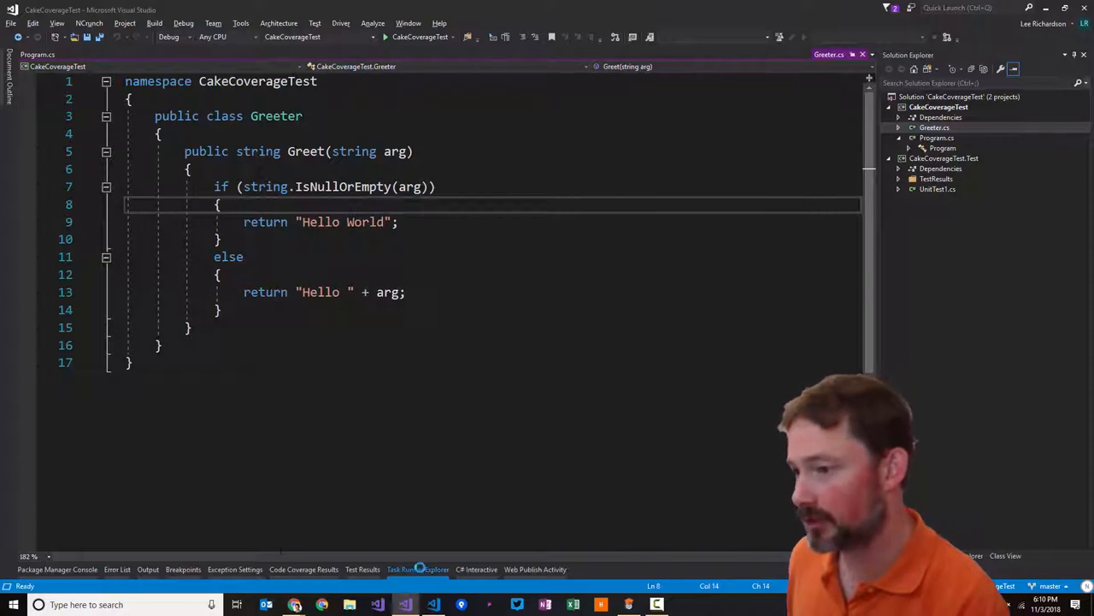
# Show the Default task from build.cake in Visual Studio's Task Runner Explorer
pyautogui.click(417, 569)
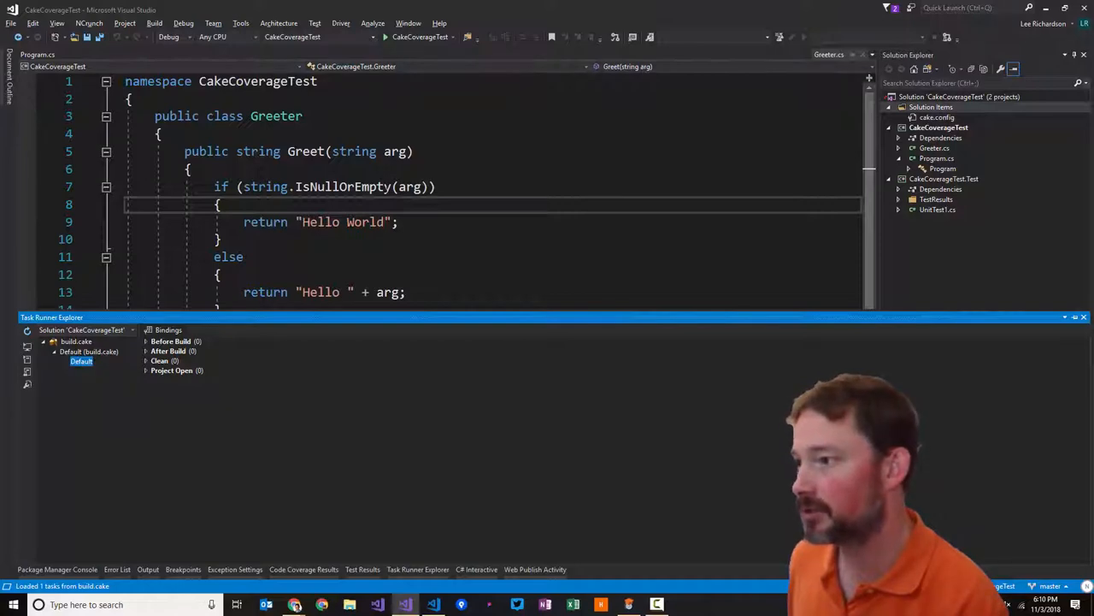
pyautogui.click(431, 604)
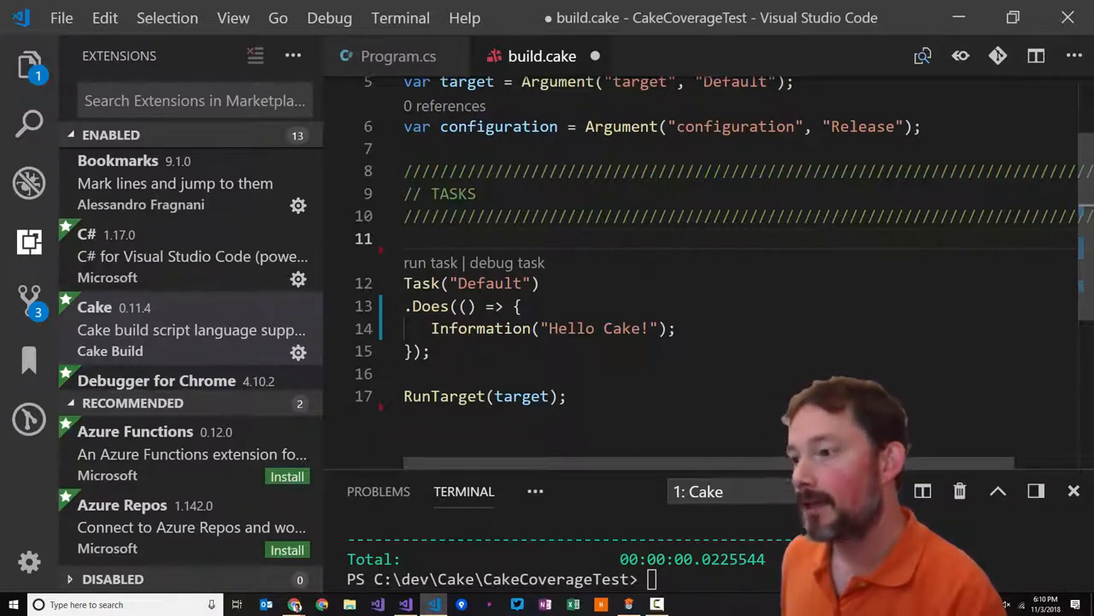
# Select lines 12–15 holding the Default task that prints 'Hello Cake!'
pyautogui.scroll(-3)
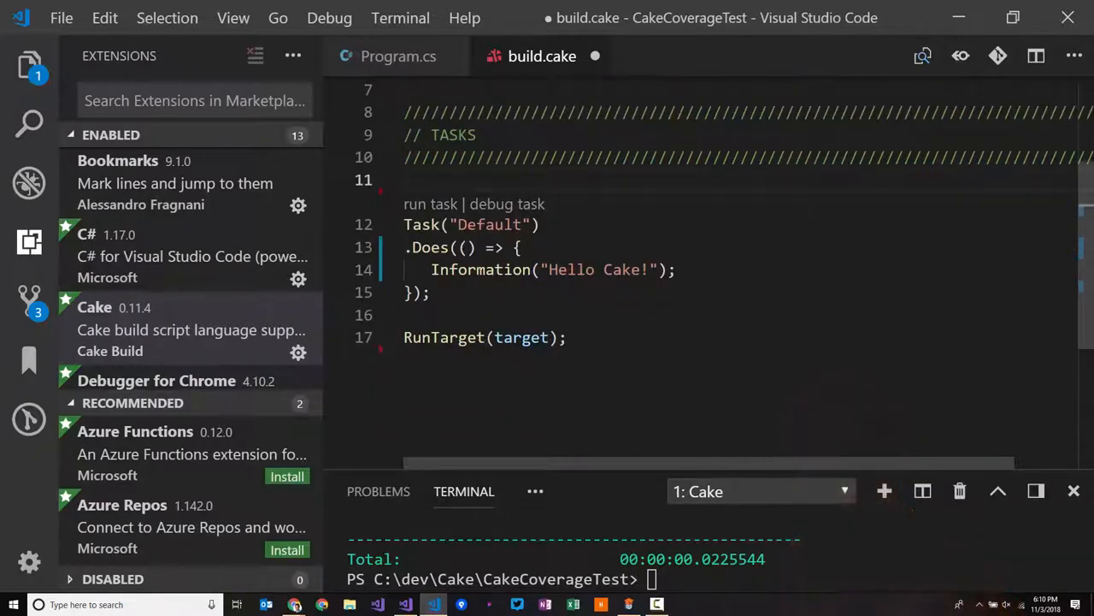
pyautogui.moveTo(404, 224); pyautogui.dragTo(431, 292)
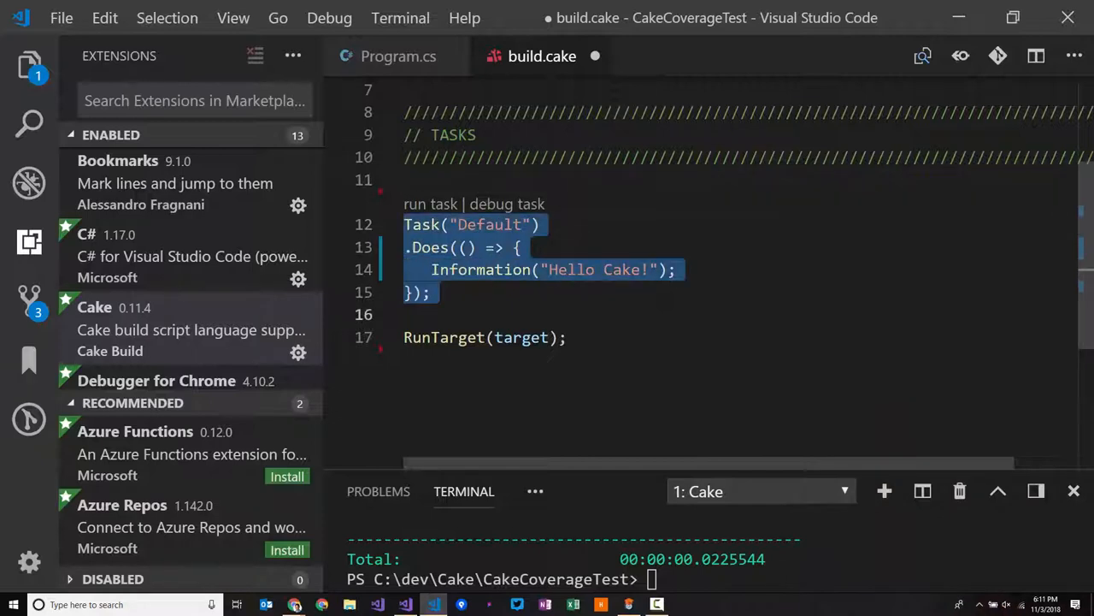